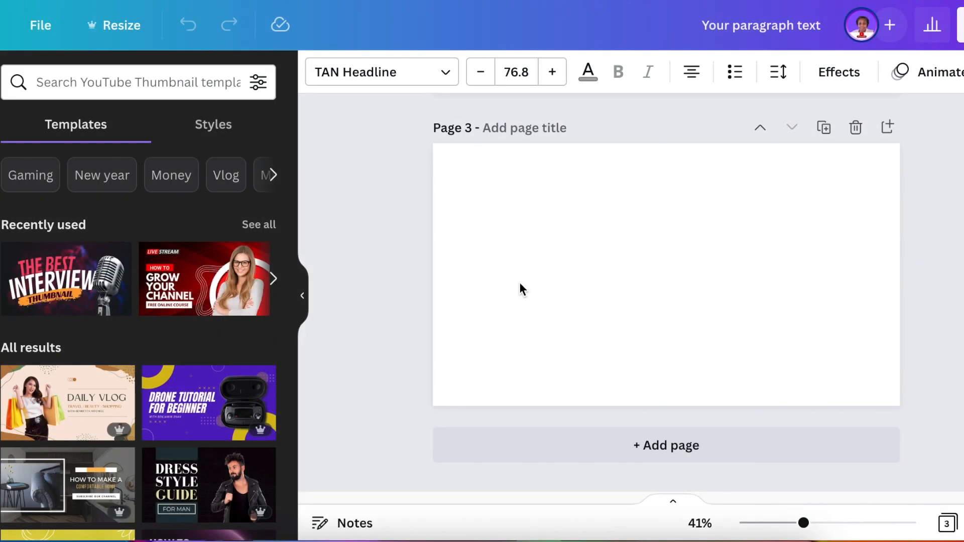
mouse_move(399, 251)
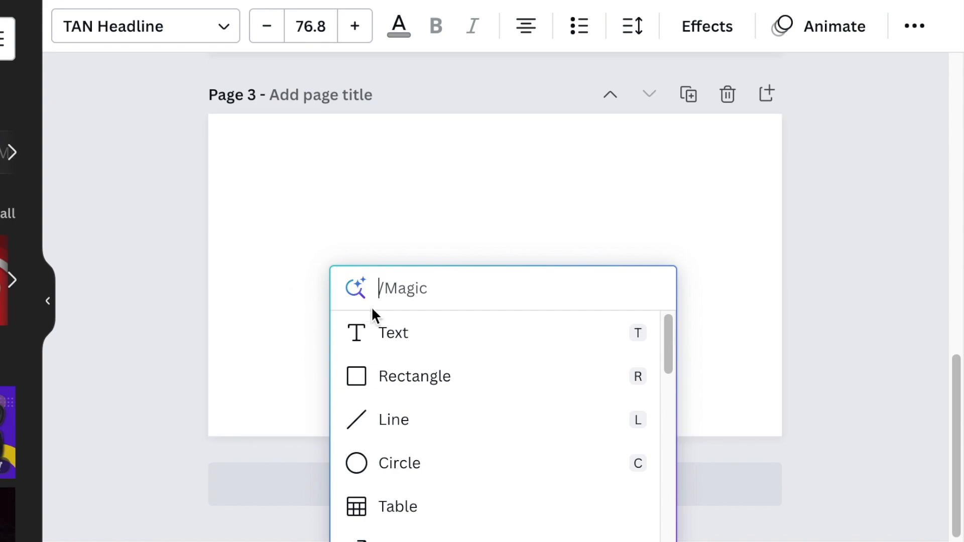
Add a new text box to the blank Page 3.
click(392, 332)
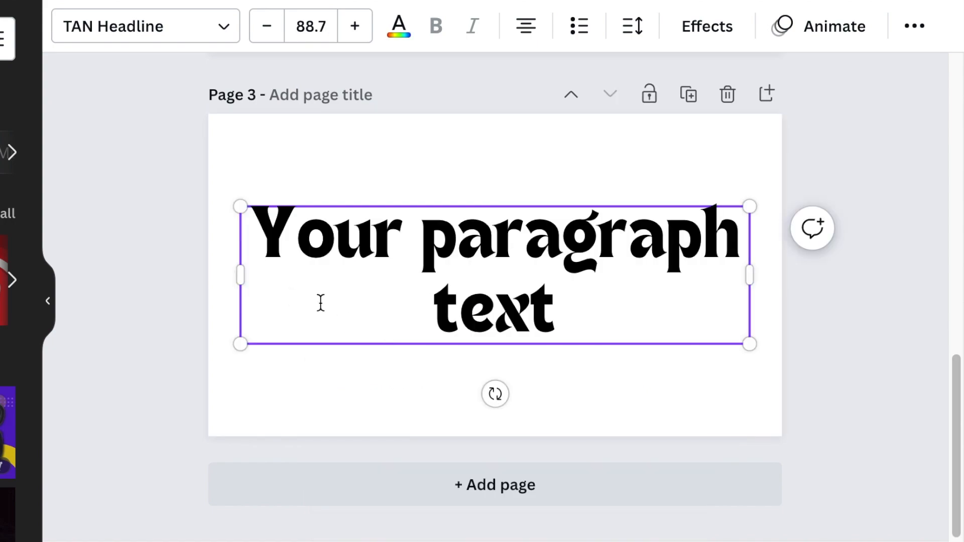
mouse_move(123, 37)
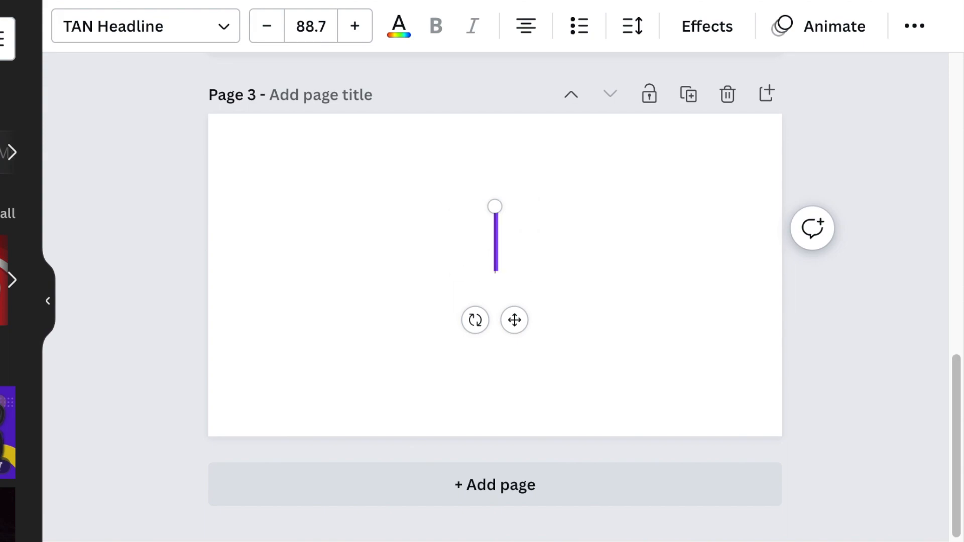
Write BENE COURIER SERVICES in three lines coloured black, red and grey.
text(BENE)
text(COURIER)
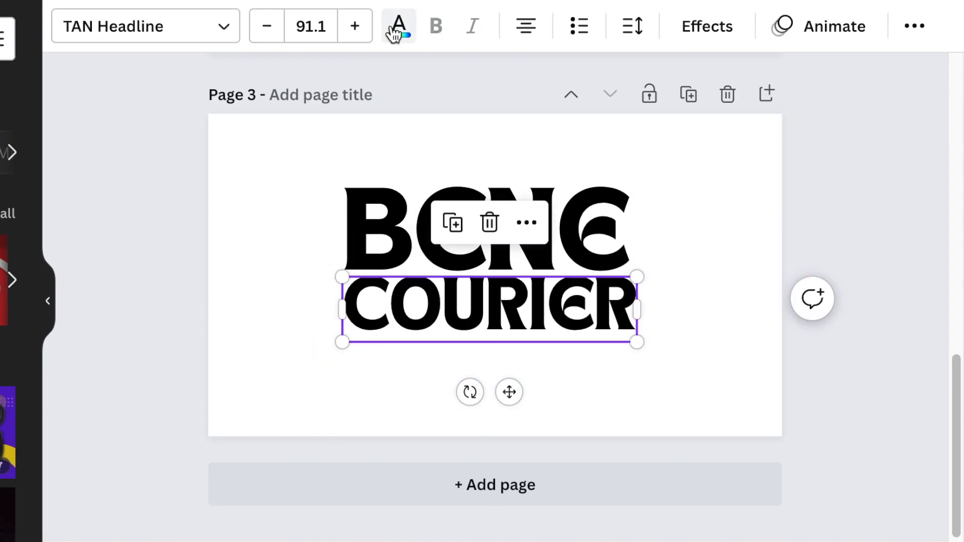
click(397, 26)
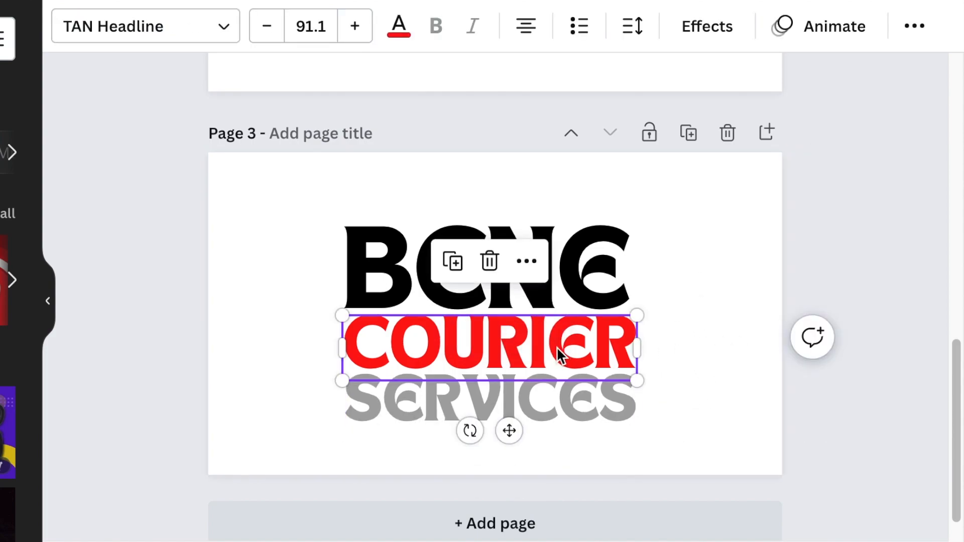
click(779, 427)
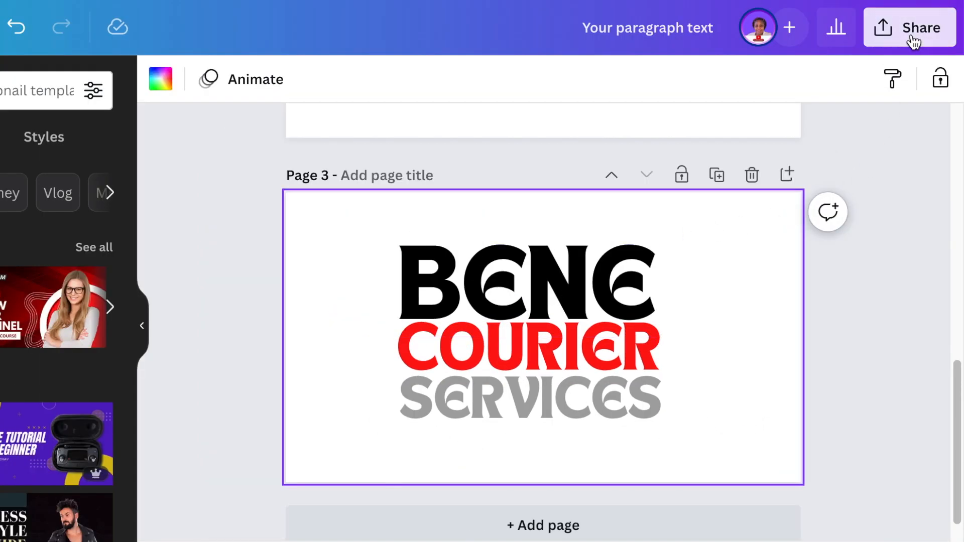
Download Page 3 alone as a transparent-background PNG.
click(910, 27)
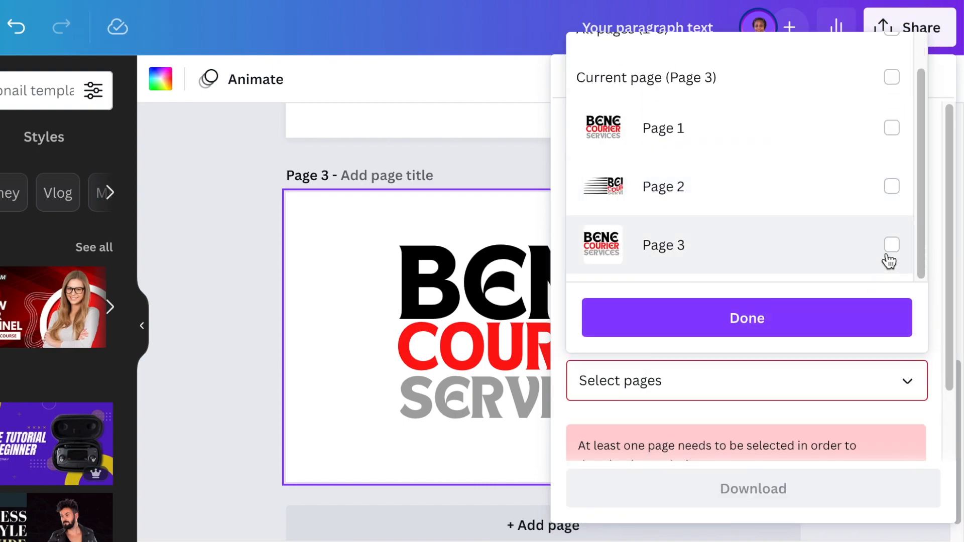
click(746, 318)
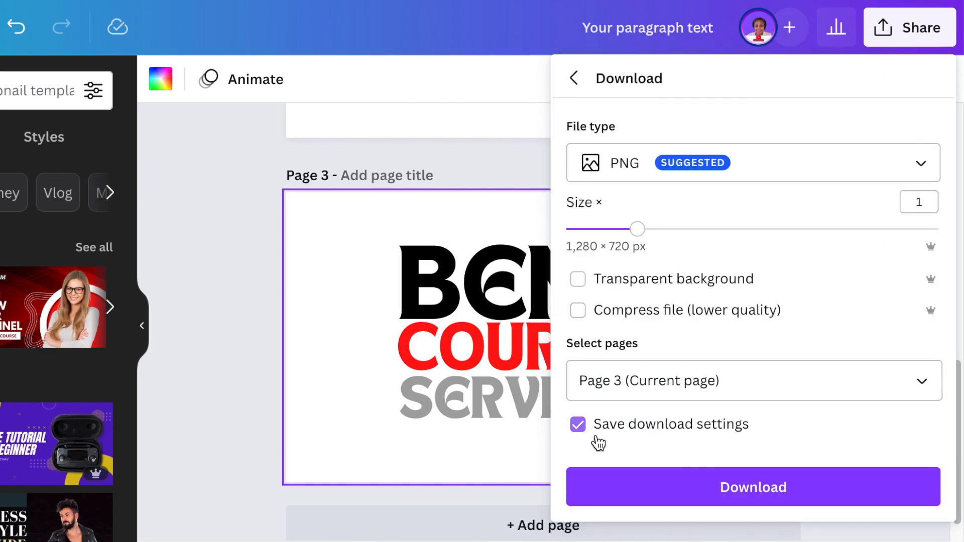
click(576, 279)
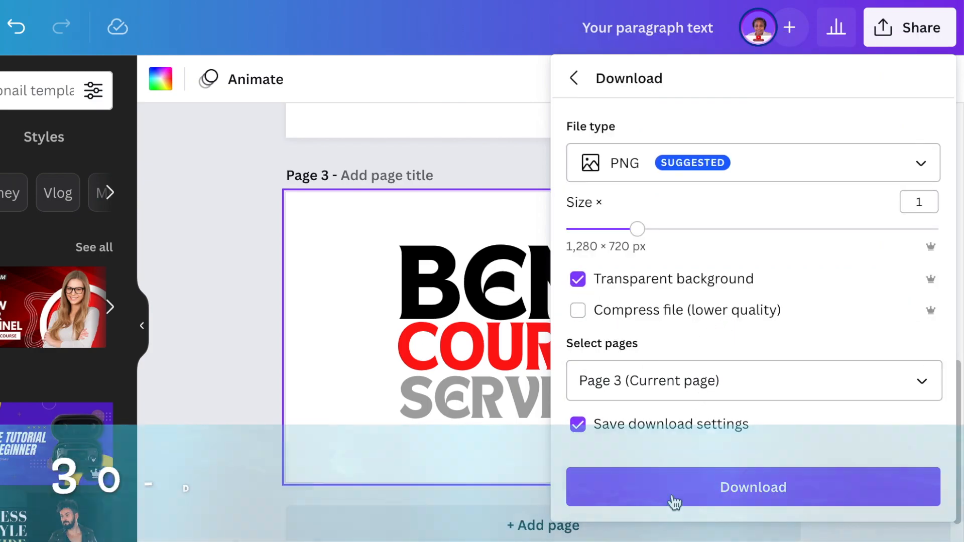
click(752, 487)
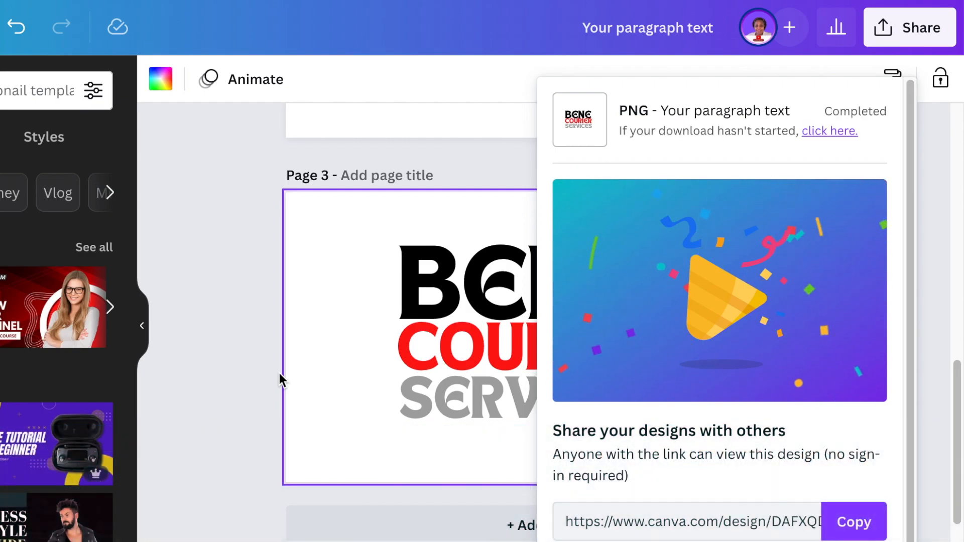
scroll(down, 3)
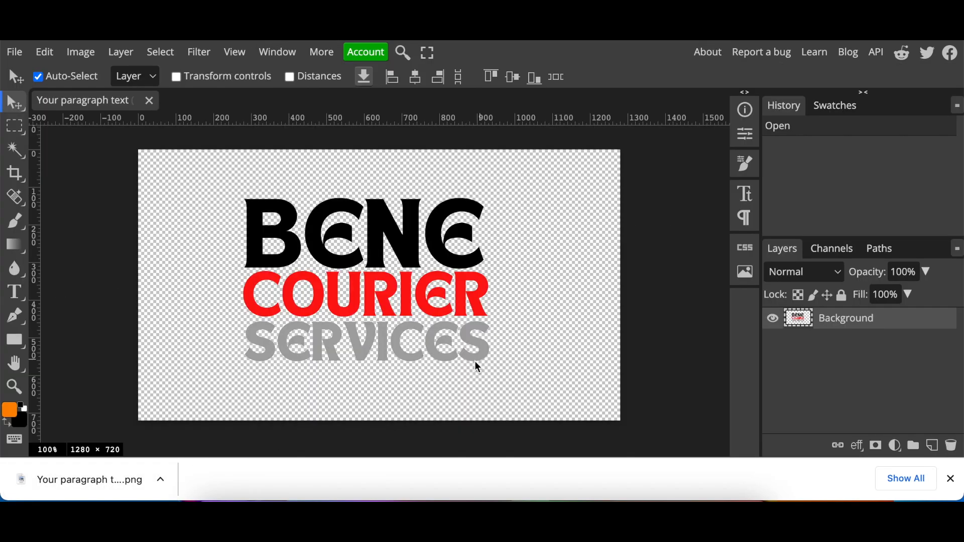
mouse_move(584, 260)
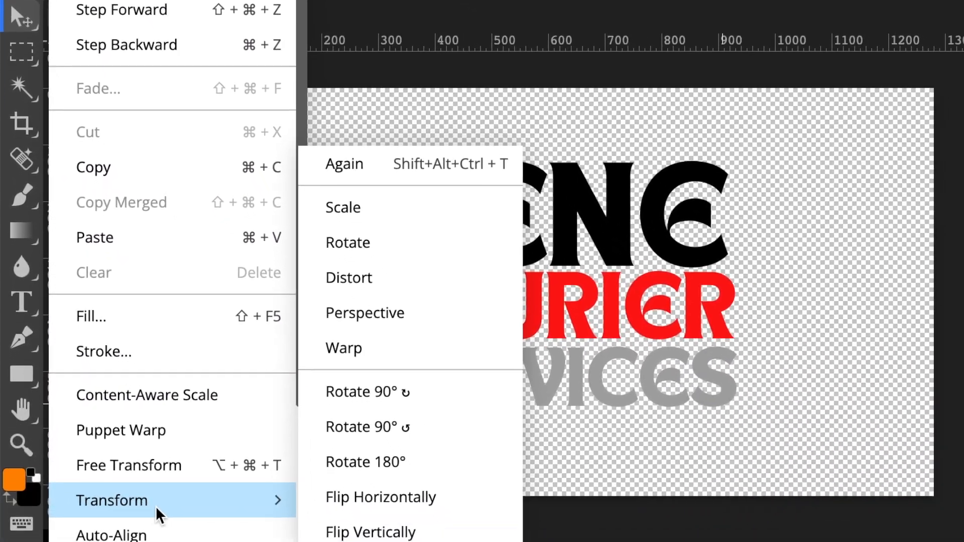
mouse_move(314, 294)
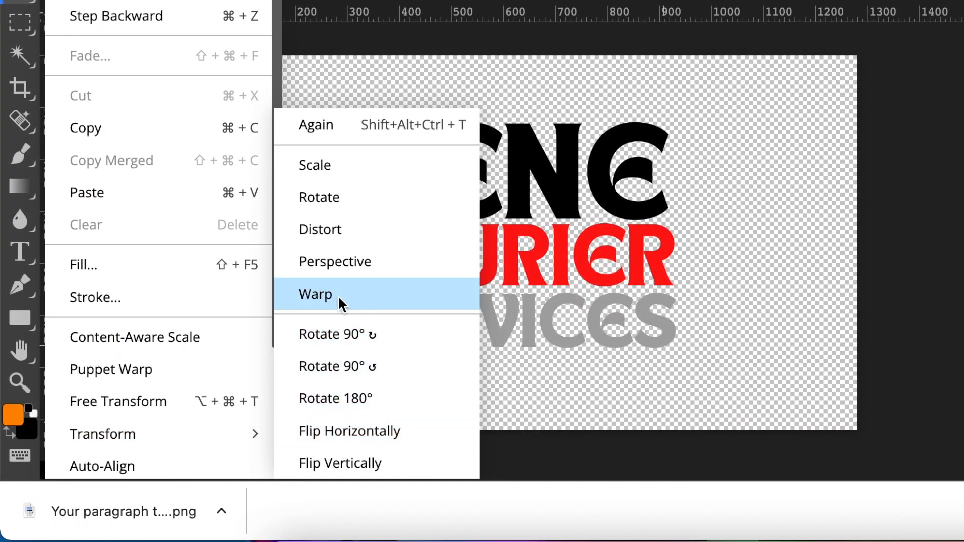
Put the logo into Warp transform mode and show the warp Style list.
click(316, 294)
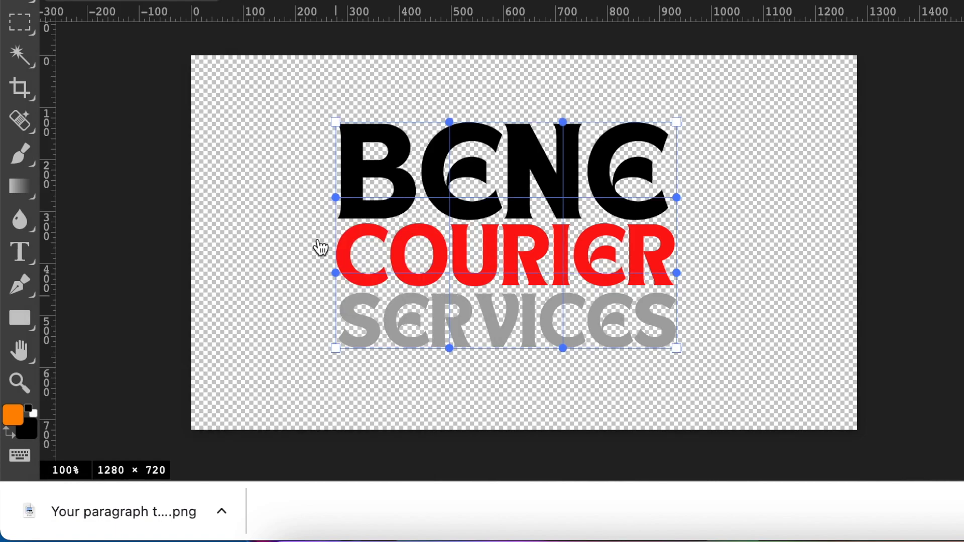
mouse_move(522, 361)
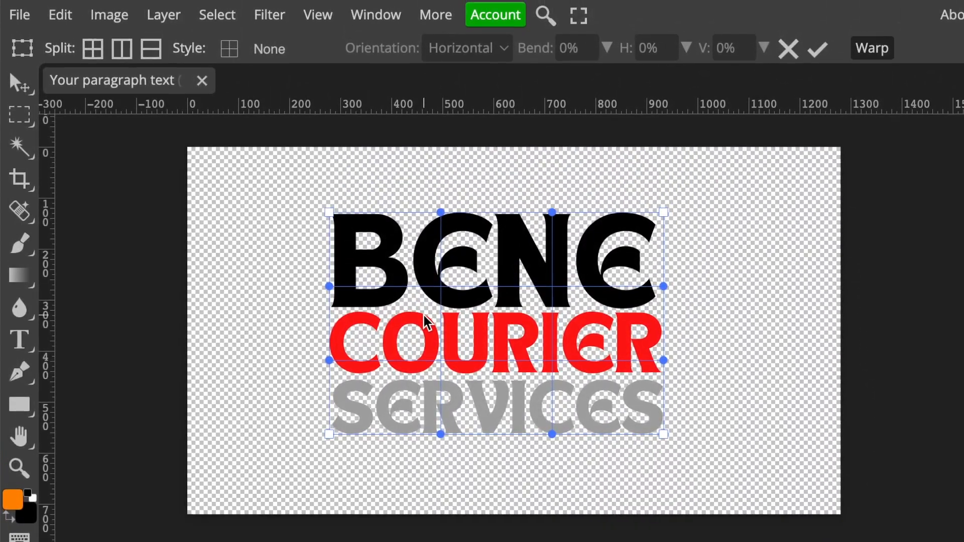
mouse_move(307, 177)
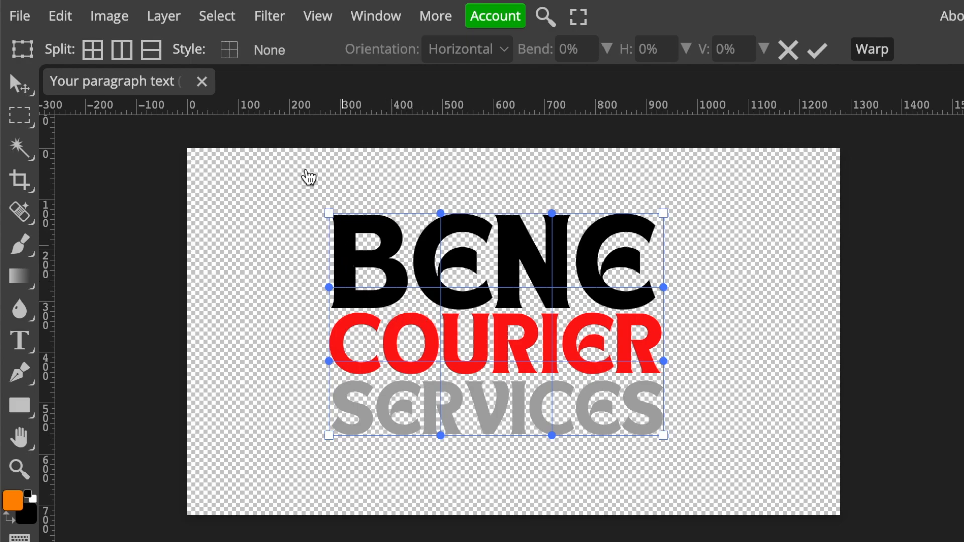
click(269, 50)
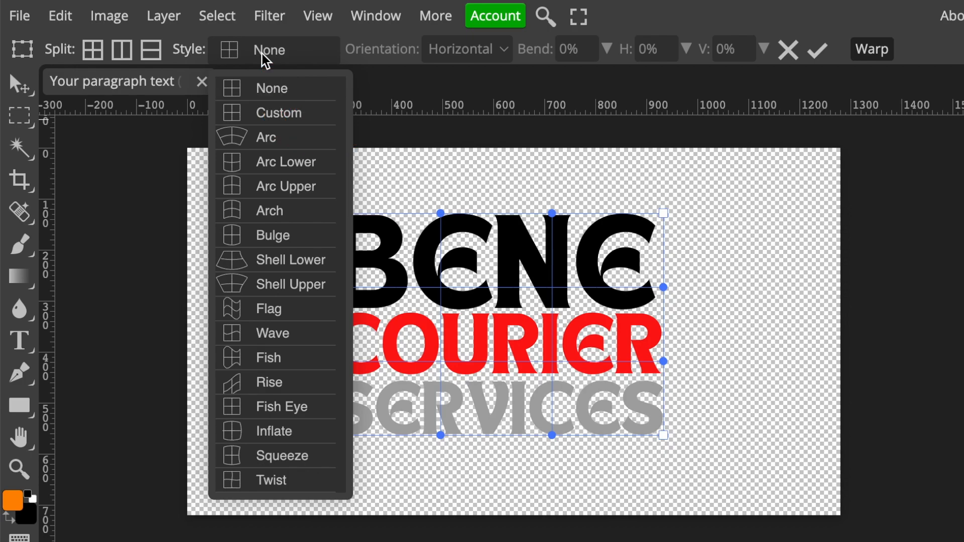
mouse_move(284, 429)
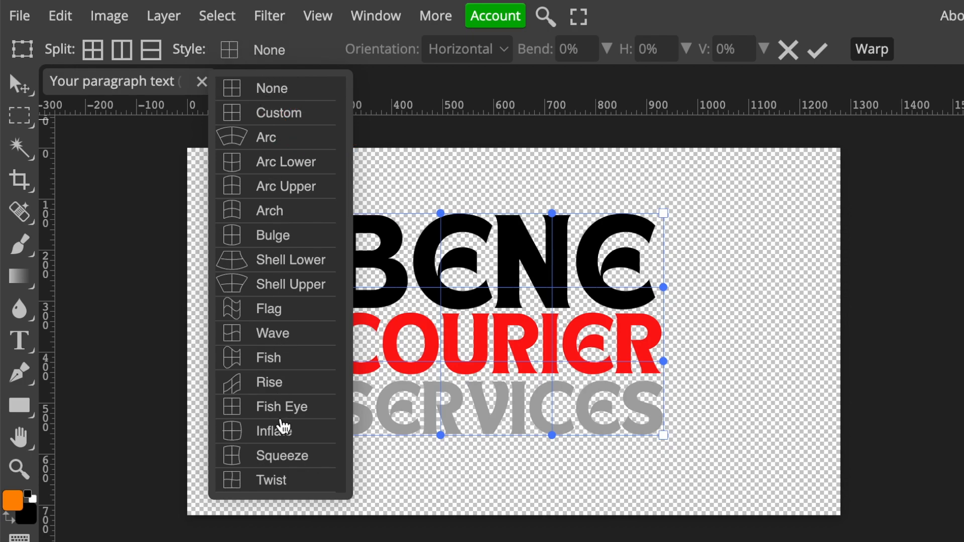
mouse_move(267, 339)
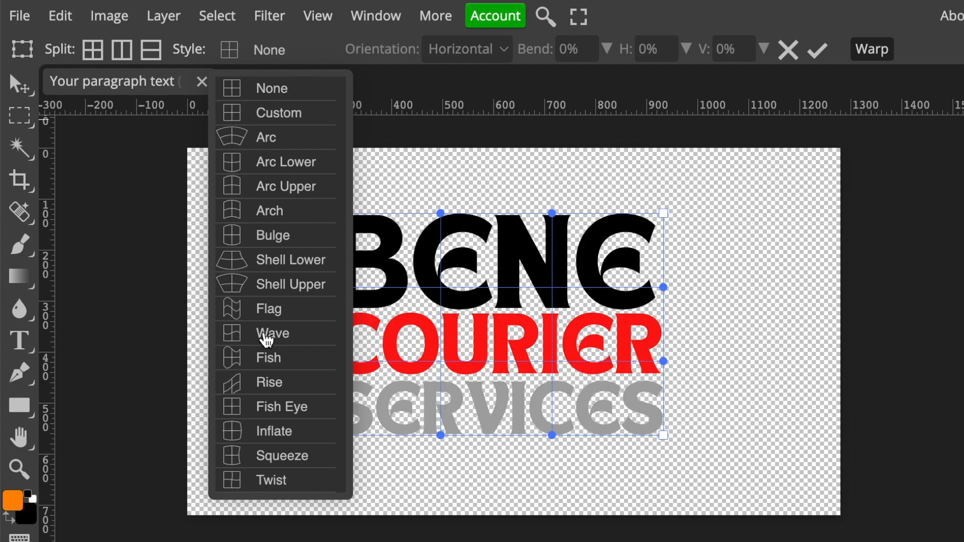
Apply the Wave warp, horizontal with 50% bend, restoring its plain shape.
click(271, 334)
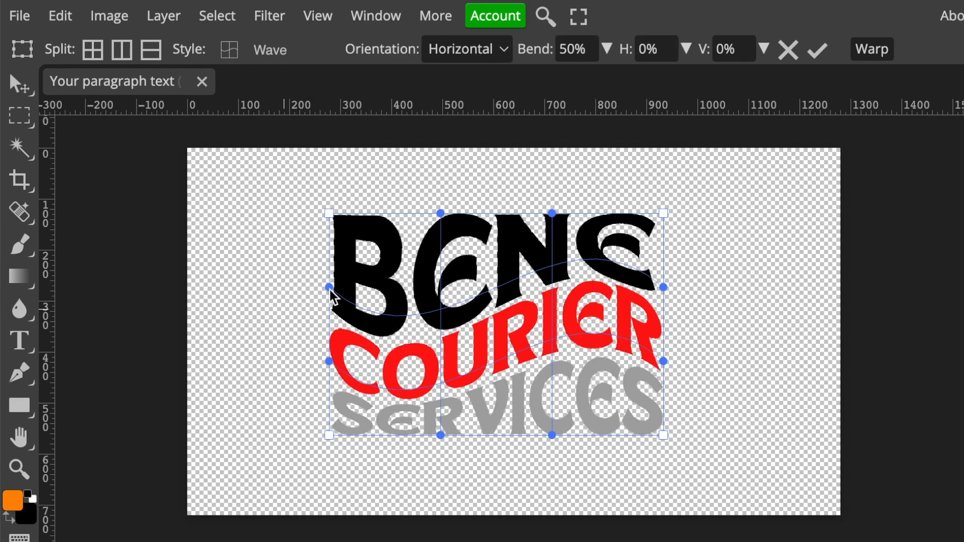
mouse_move(516, 473)
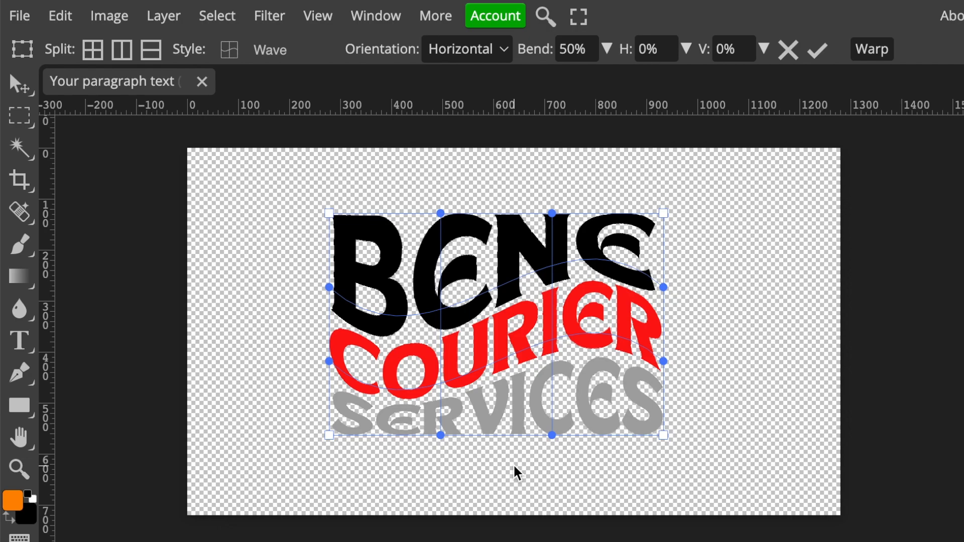
mouse_move(656, 302)
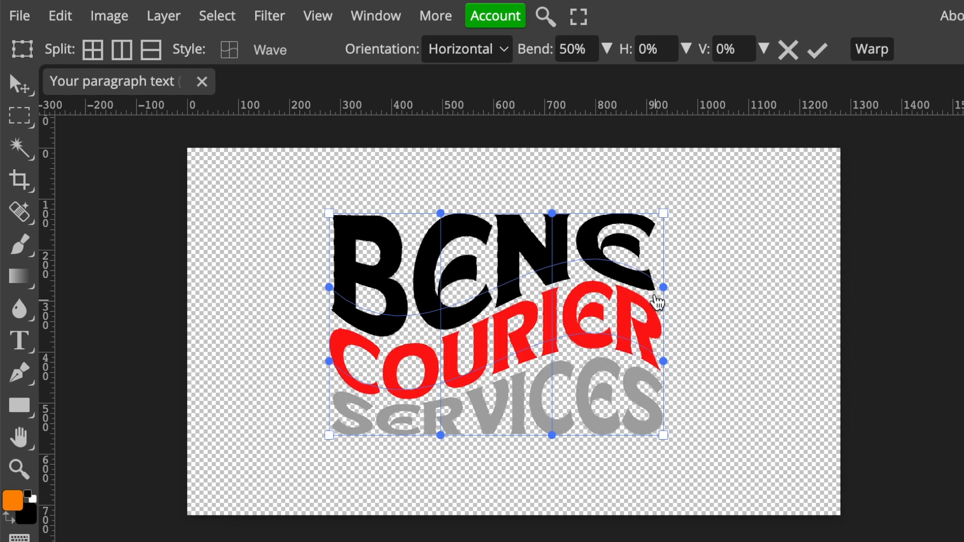
mouse_move(634, 443)
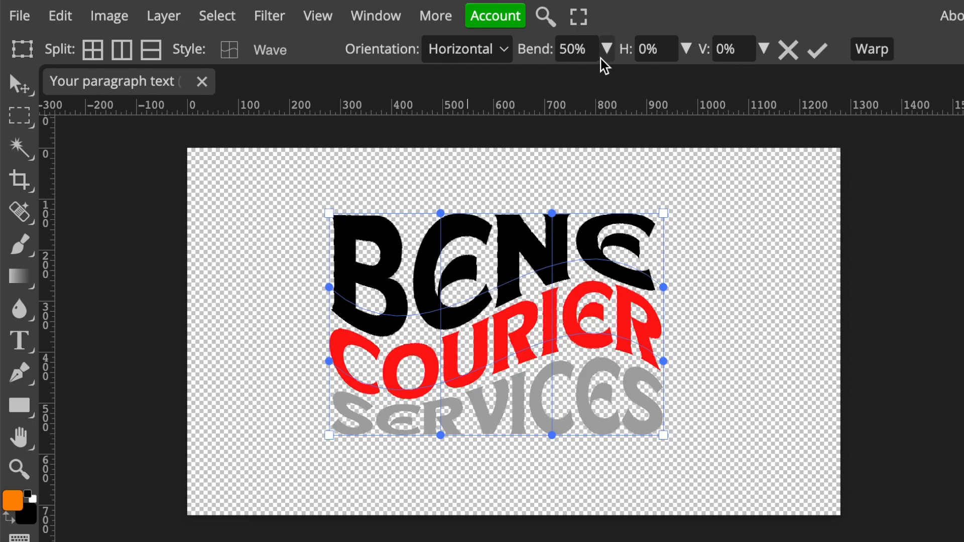
click(608, 48)
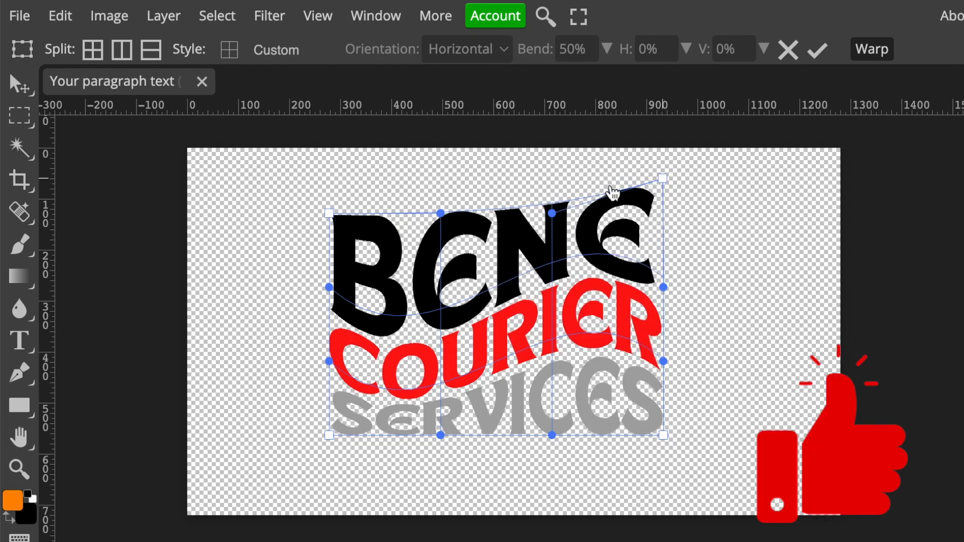
click(816, 50)
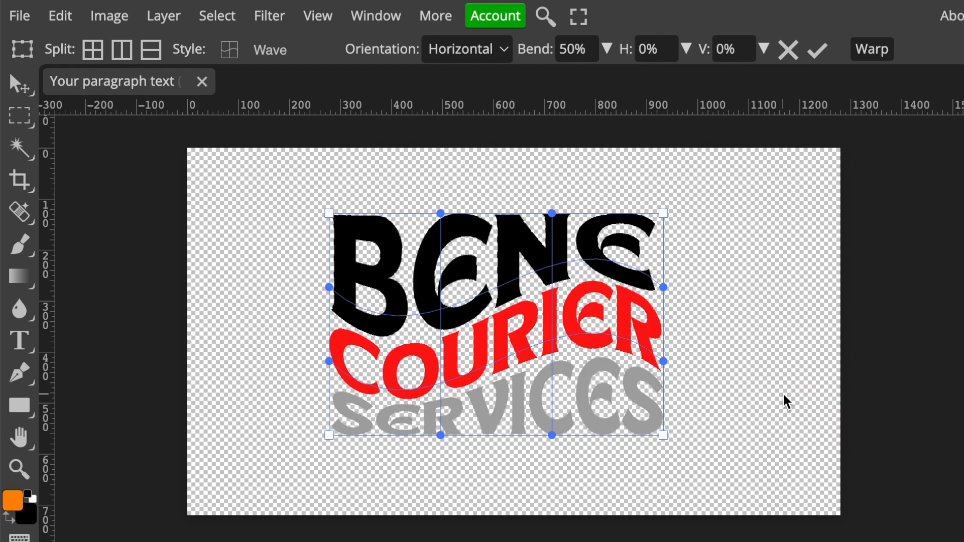
Export the warped logo via File > Export as > PNG (600×338).
click(19, 15)
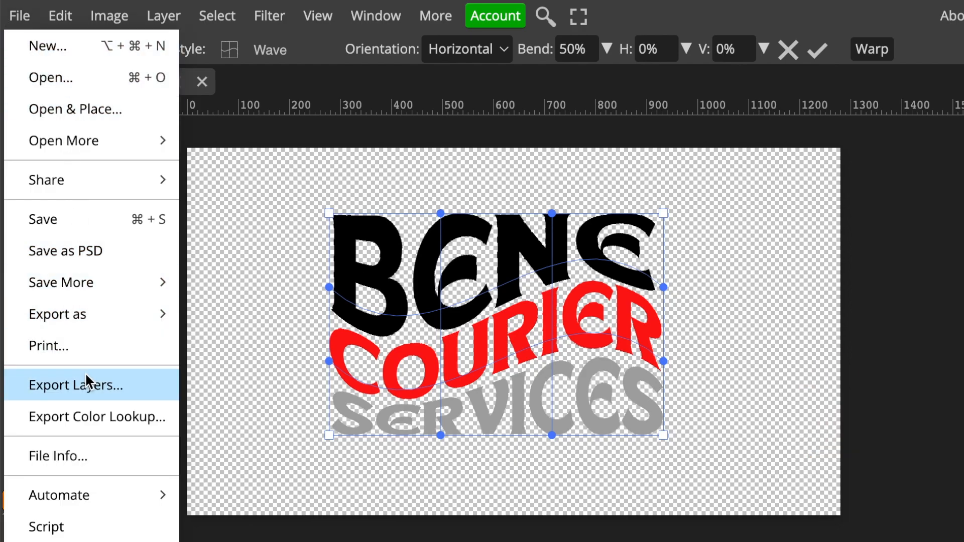
click(57, 313)
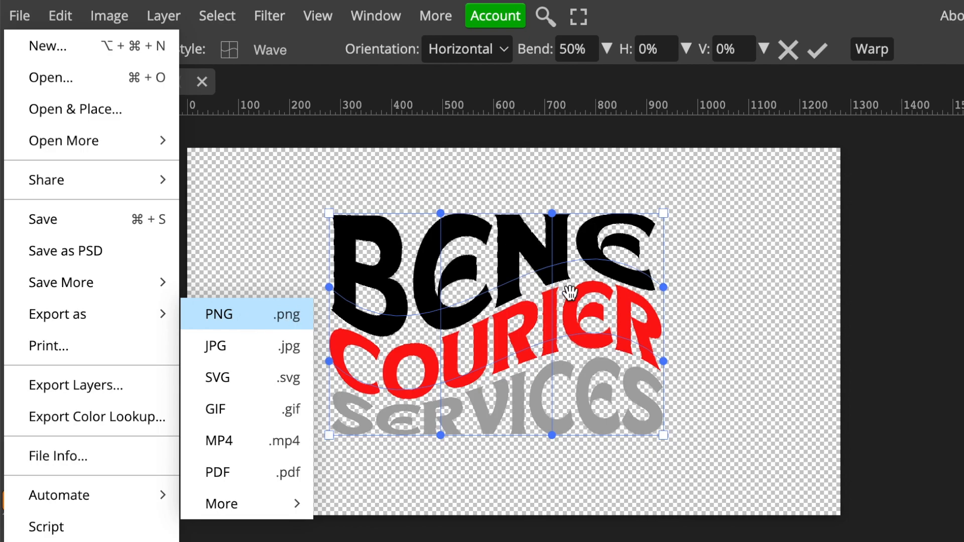
click(218, 314)
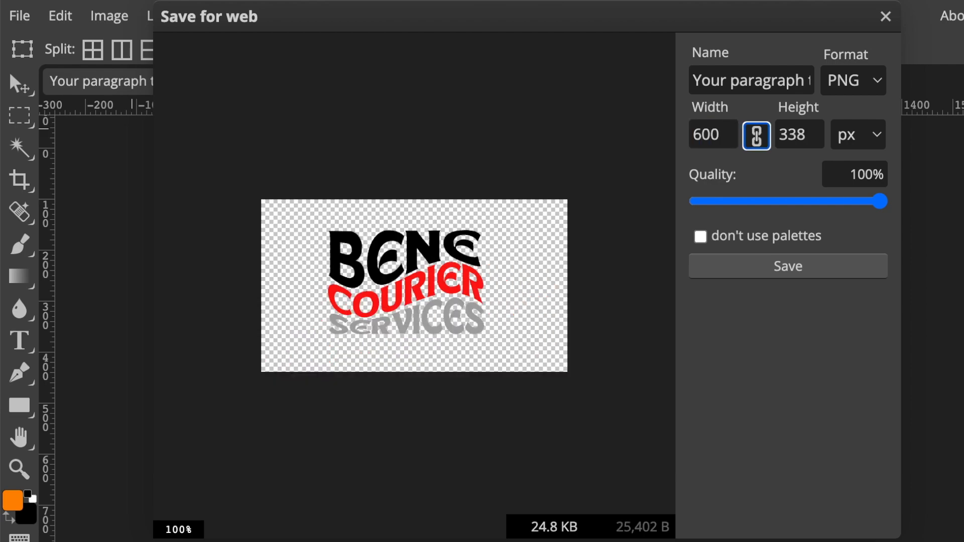
mouse_move(787, 273)
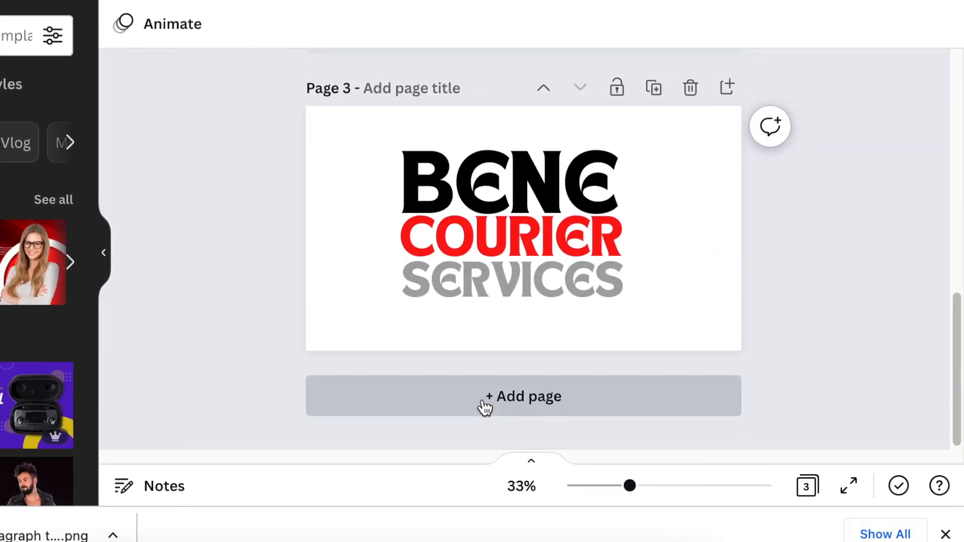
Add a blank Page 4 to hold the warped logo.
click(522, 396)
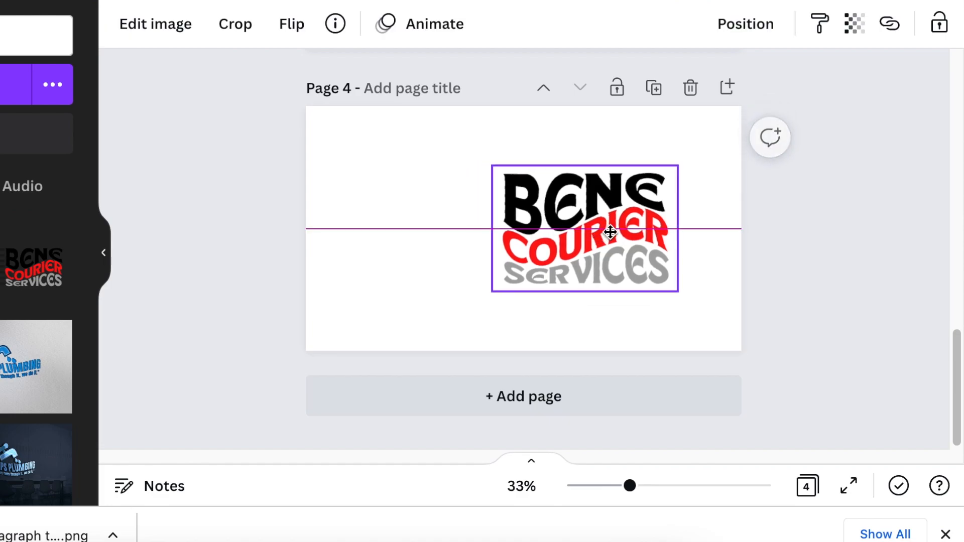
Search Elements for 'FAST' and place the black speed lines left of the logo.
click(36, 111)
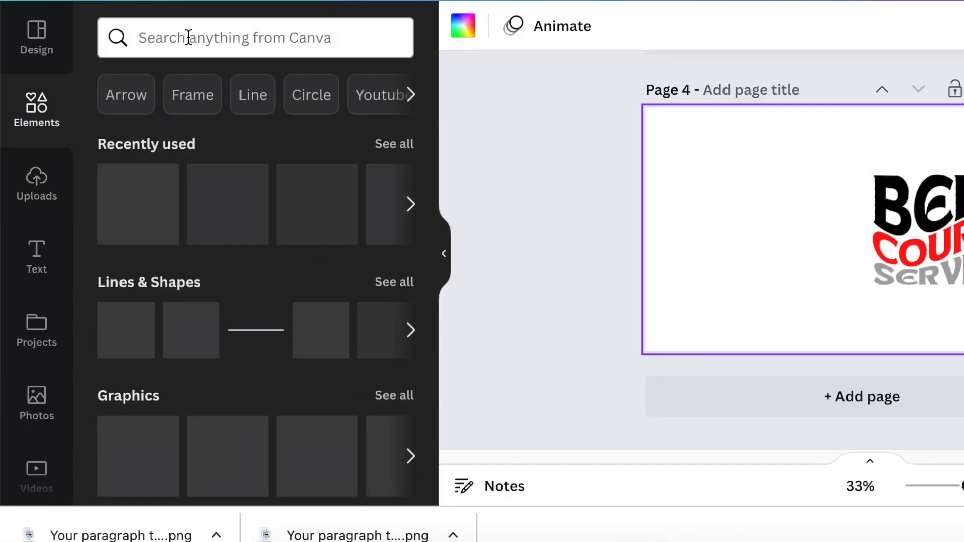
click(246, 37)
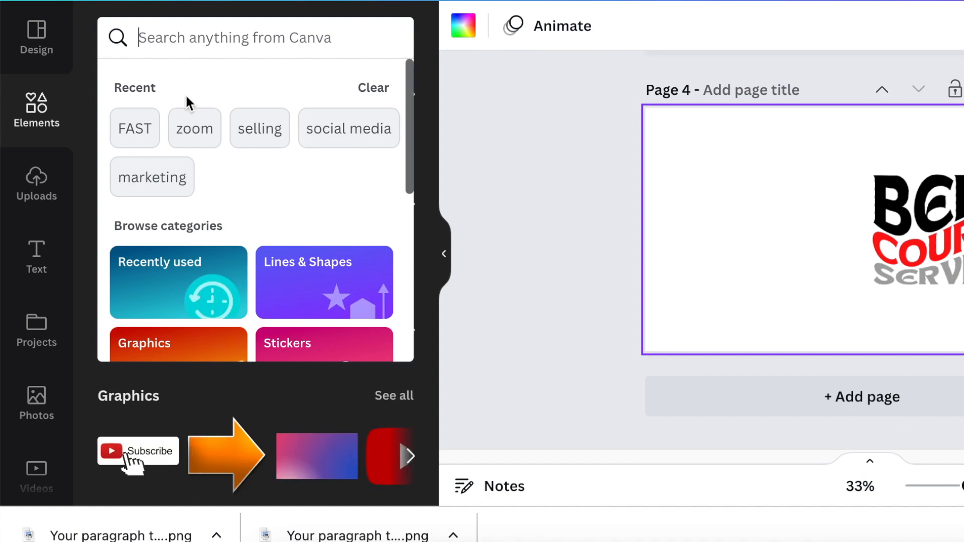
click(134, 128)
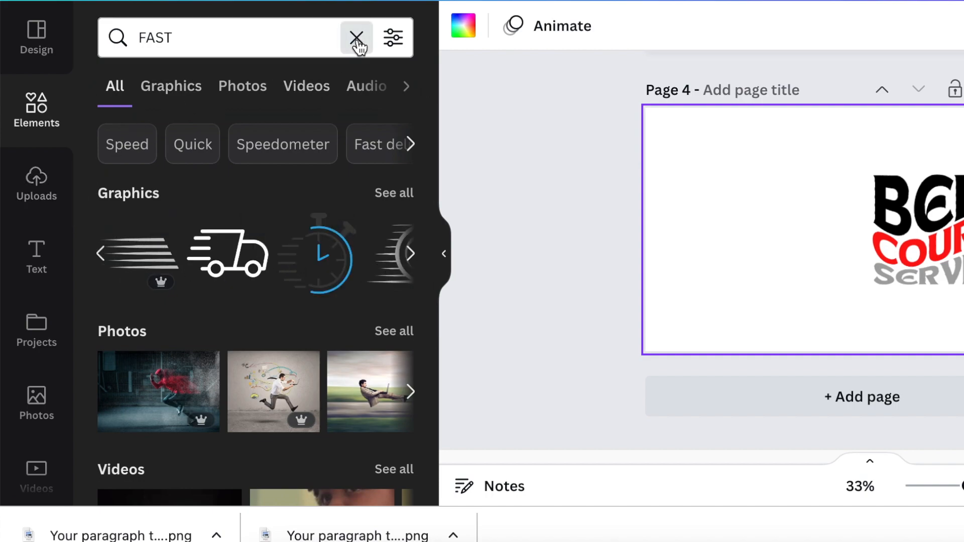
click(358, 37)
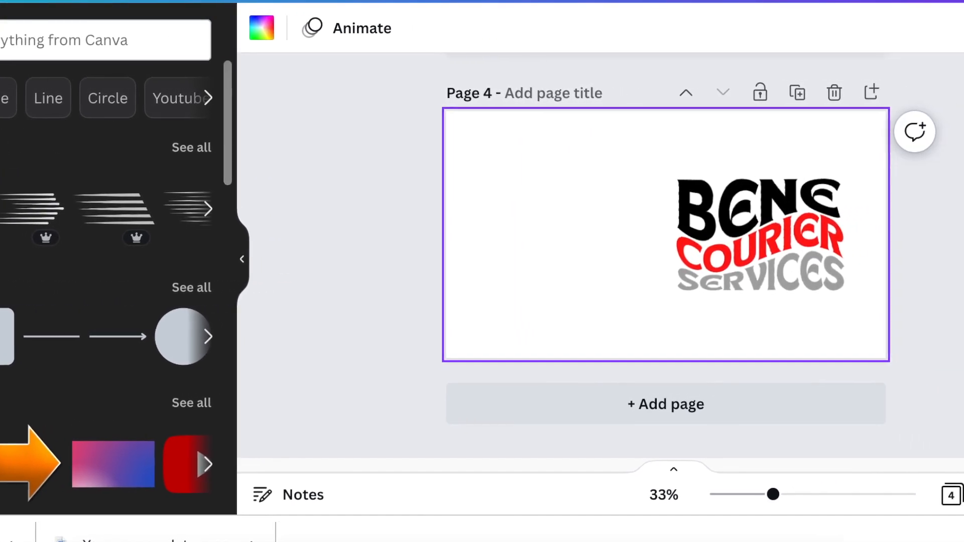
click(373, 29)
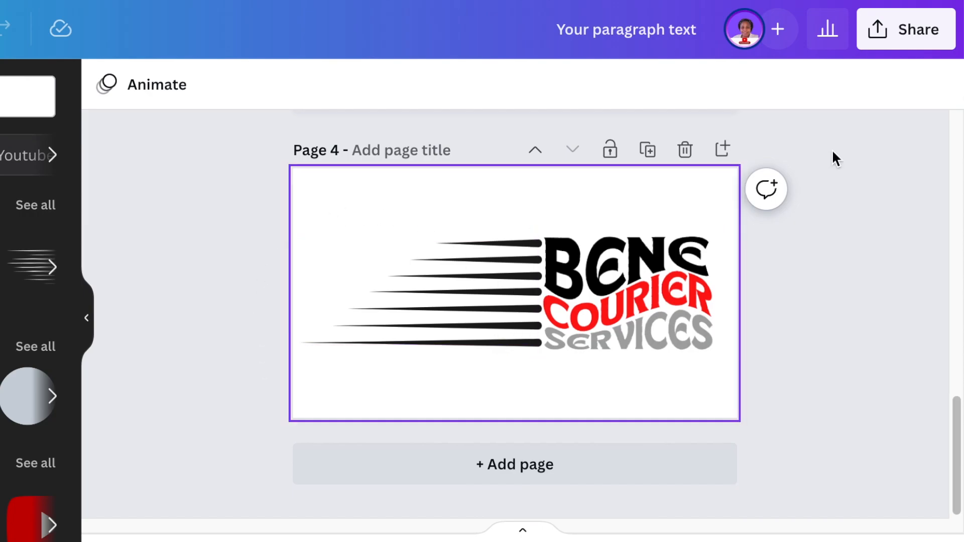
Download only Page 4 as a transparent-background PNG.
click(906, 28)
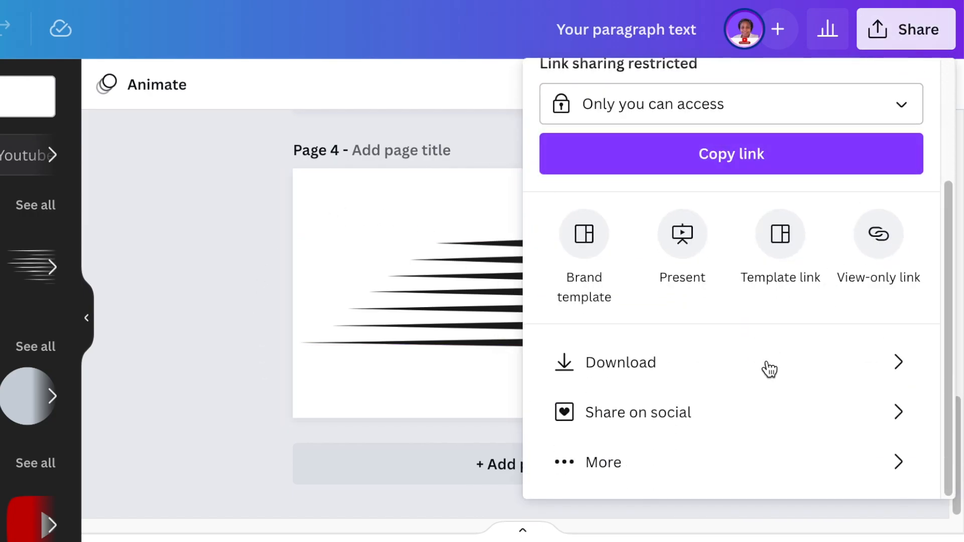
click(619, 362)
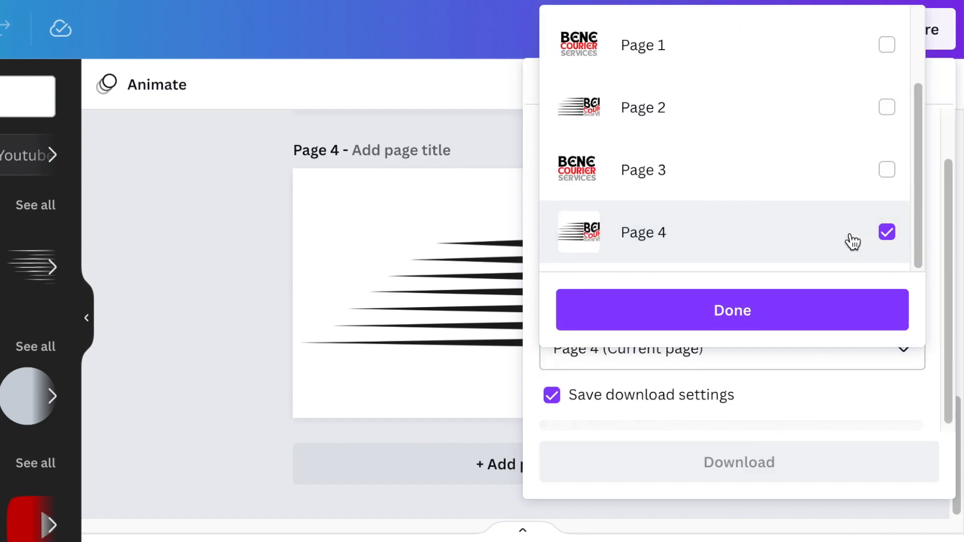
click(732, 310)
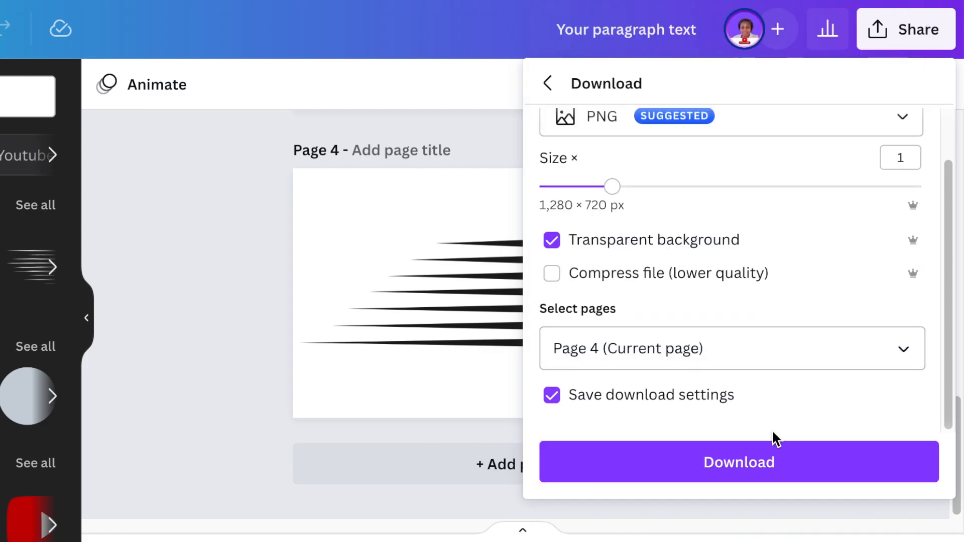
click(738, 462)
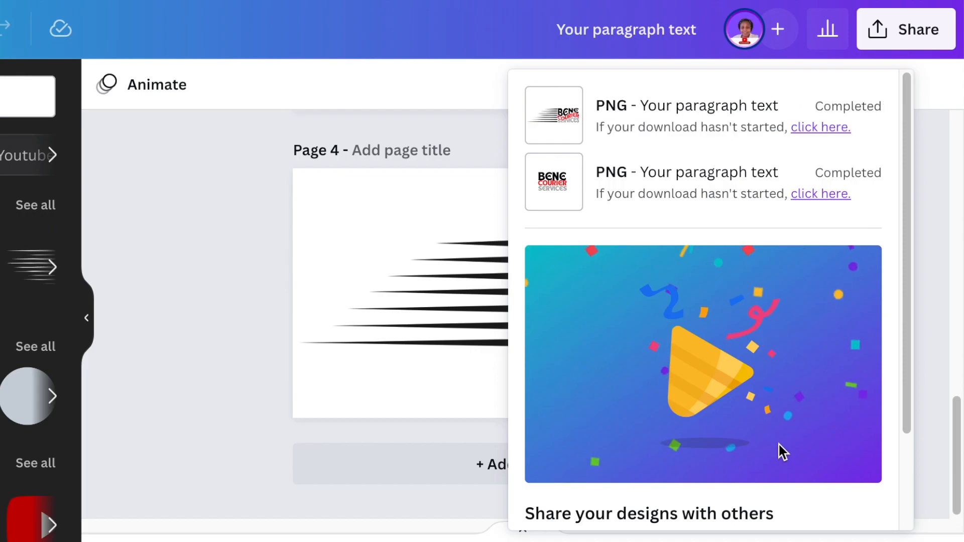
mouse_move(234, 249)
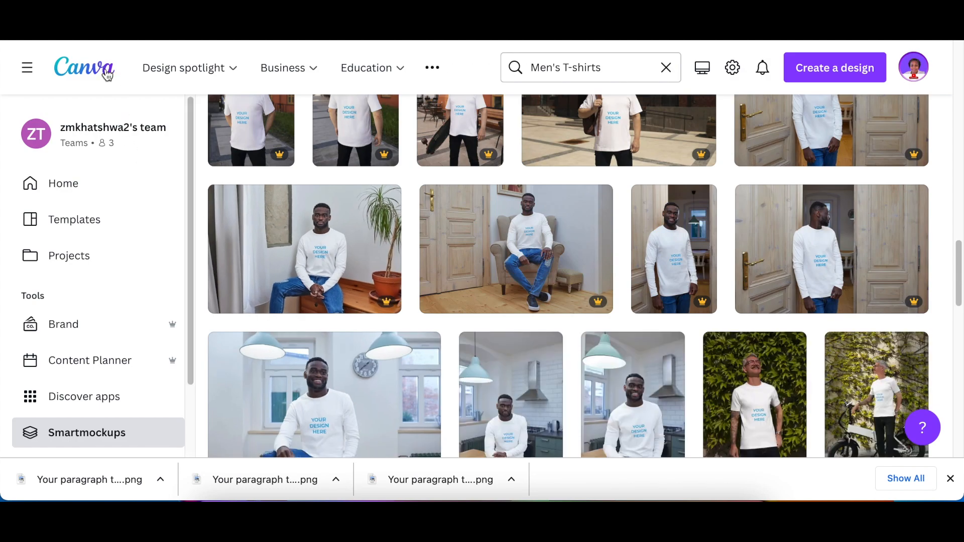
mouse_move(112, 338)
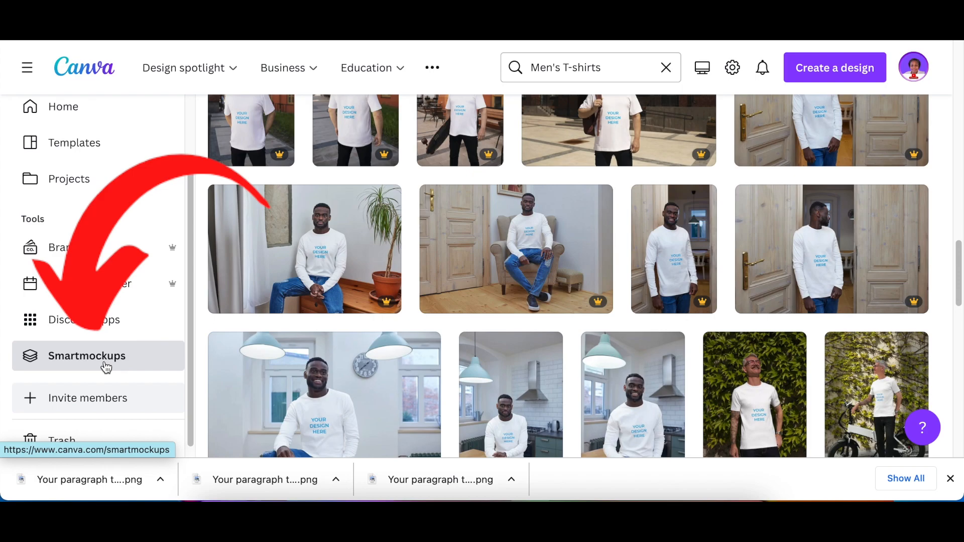
mouse_move(556, 258)
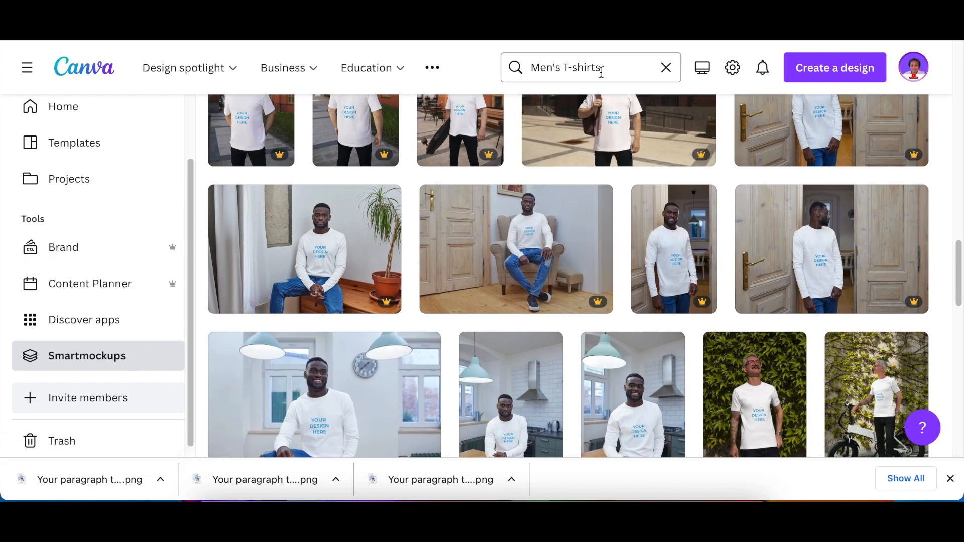
Scroll the Men's T-shirts mockups down to the folded white t-shirts.
scroll(down, 3)
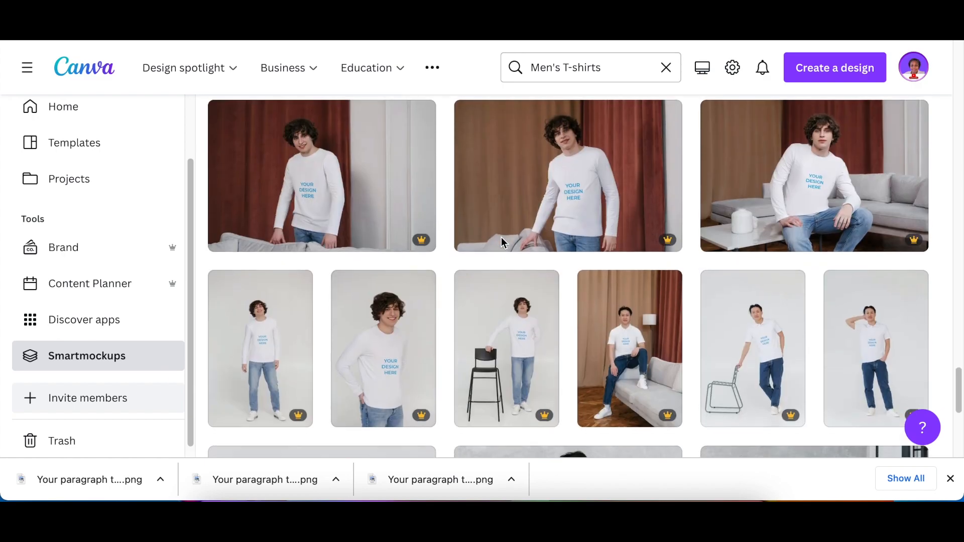
scroll(down, 3)
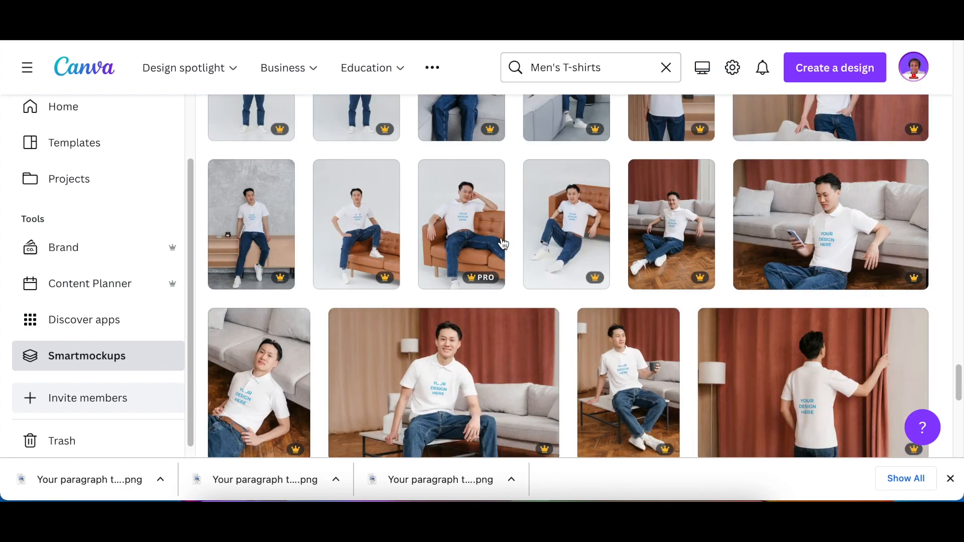
scroll(down, 3)
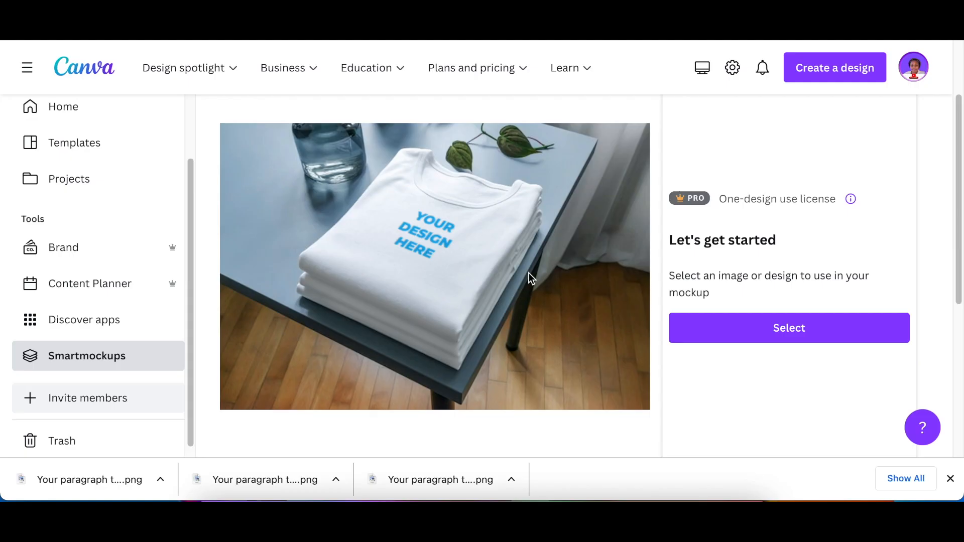
mouse_move(578, 180)
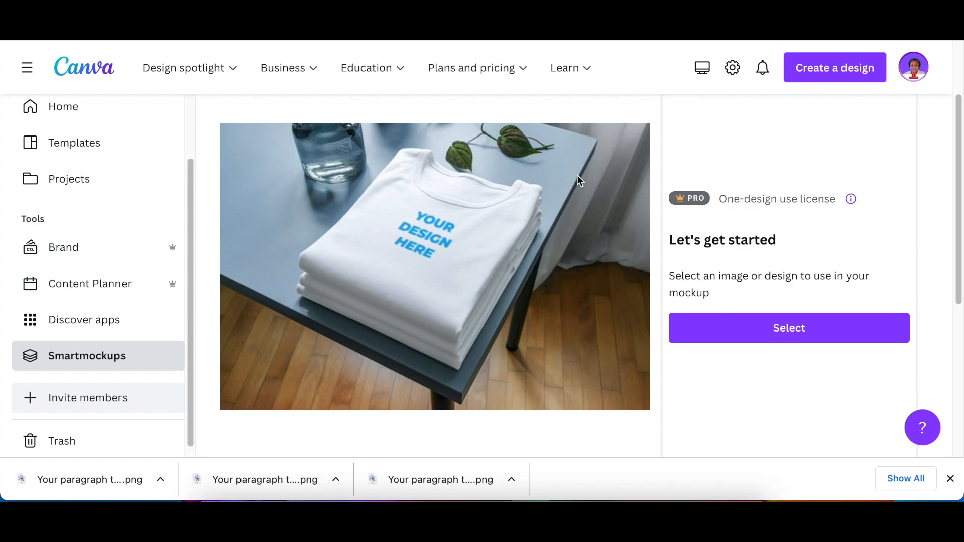
mouse_move(349, 231)
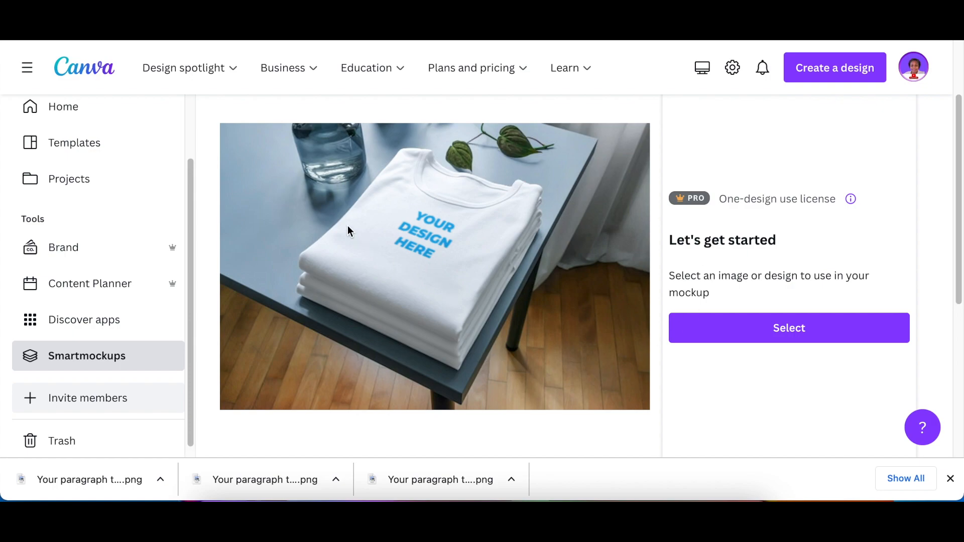
mouse_move(541, 332)
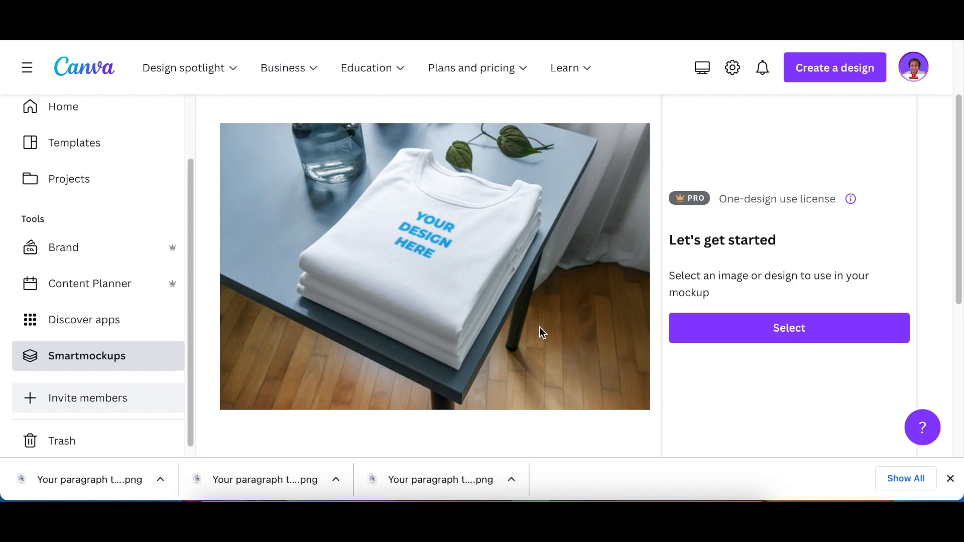
Bring up the Select an image picker listing the uploaded BENE COURIER SERVICES logos.
click(789, 327)
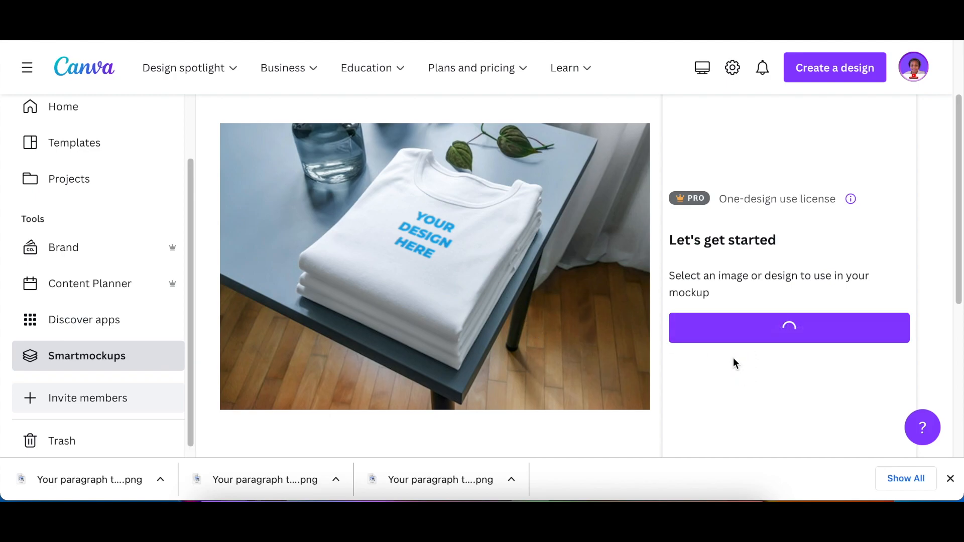
click(787, 327)
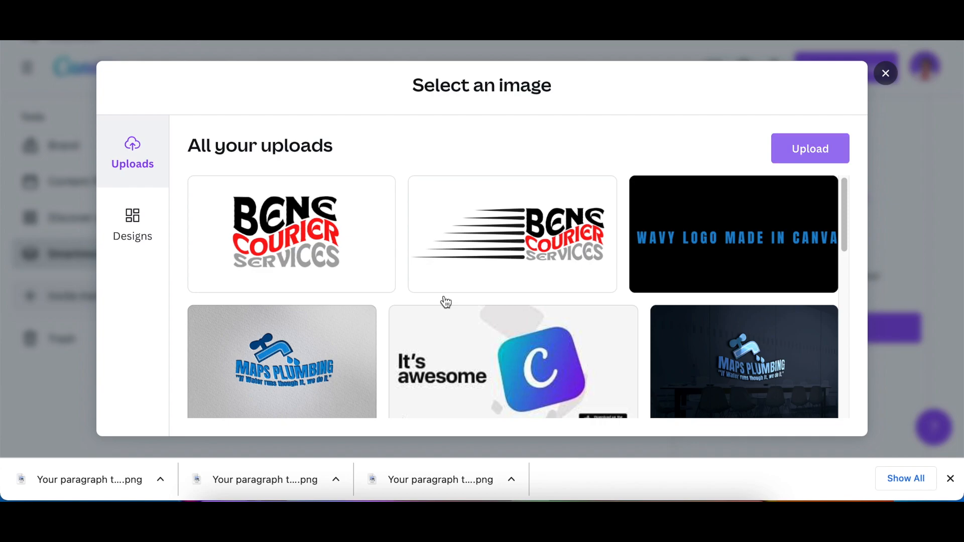
Upload 'Your paragraph text (20).png' from Downloads and apply the speed-lines logo to the mockup.
click(810, 149)
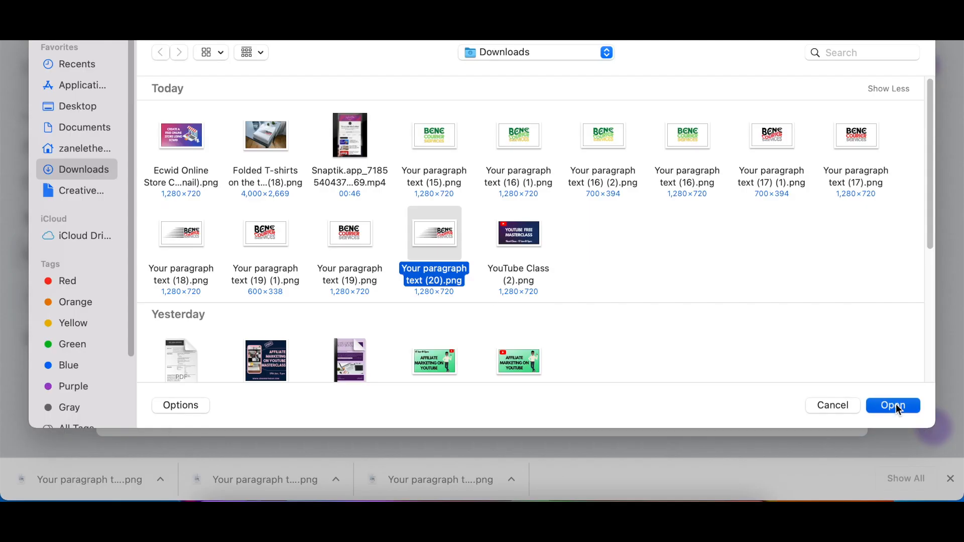
click(891, 404)
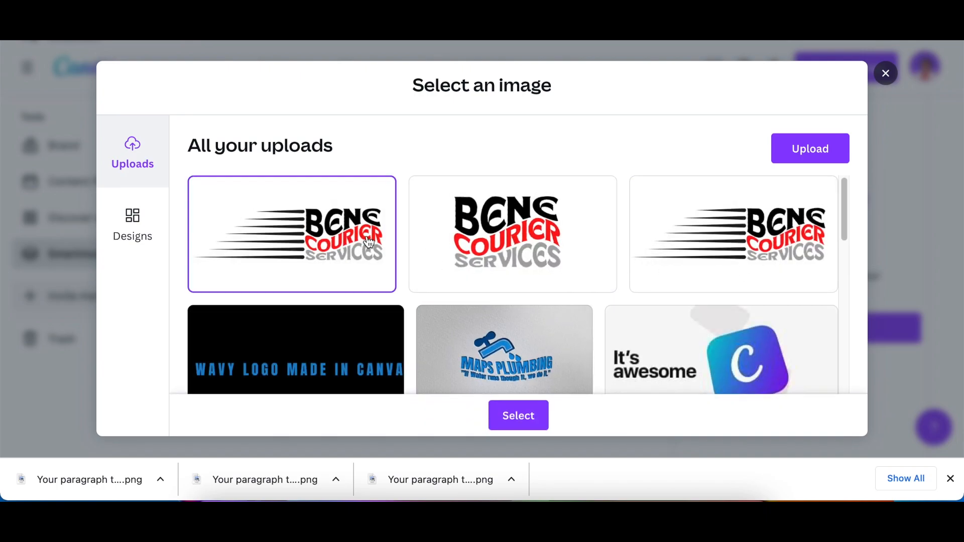
click(517, 415)
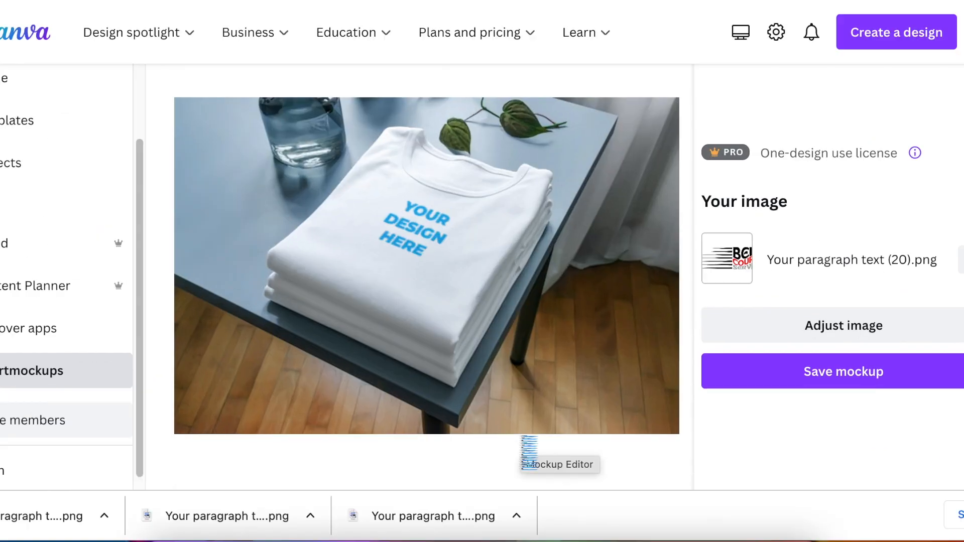